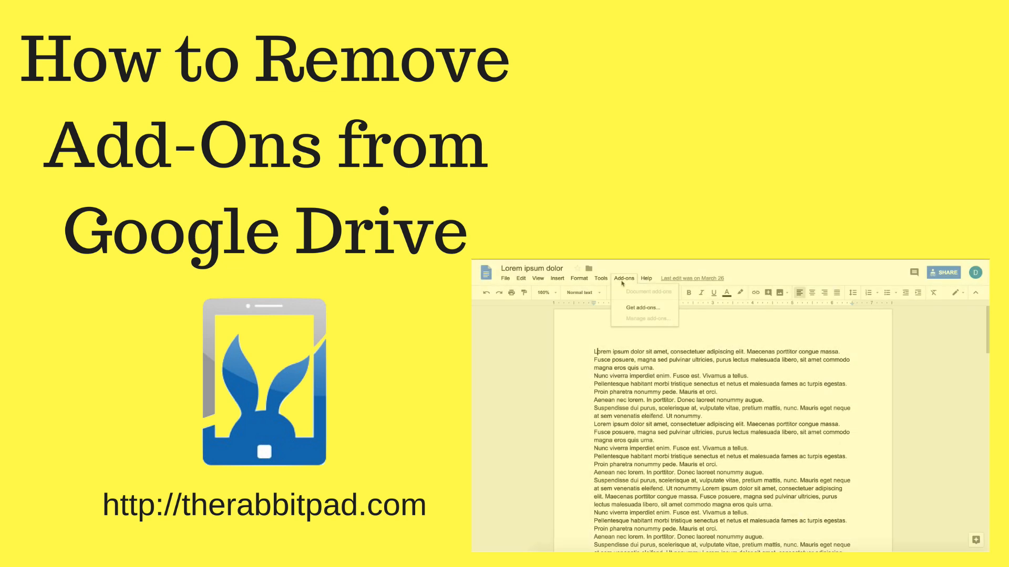
# - Open the Google Docs add-ons store via Add-ons > Get add-ons and scroll the listings
pyautogui.click(643, 308)
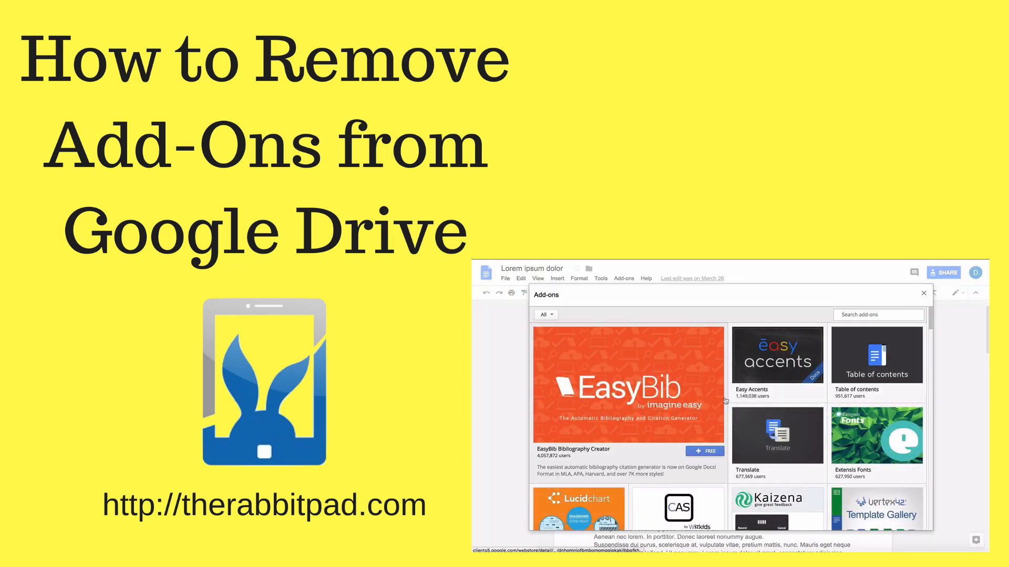
pyautogui.scroll(-3)
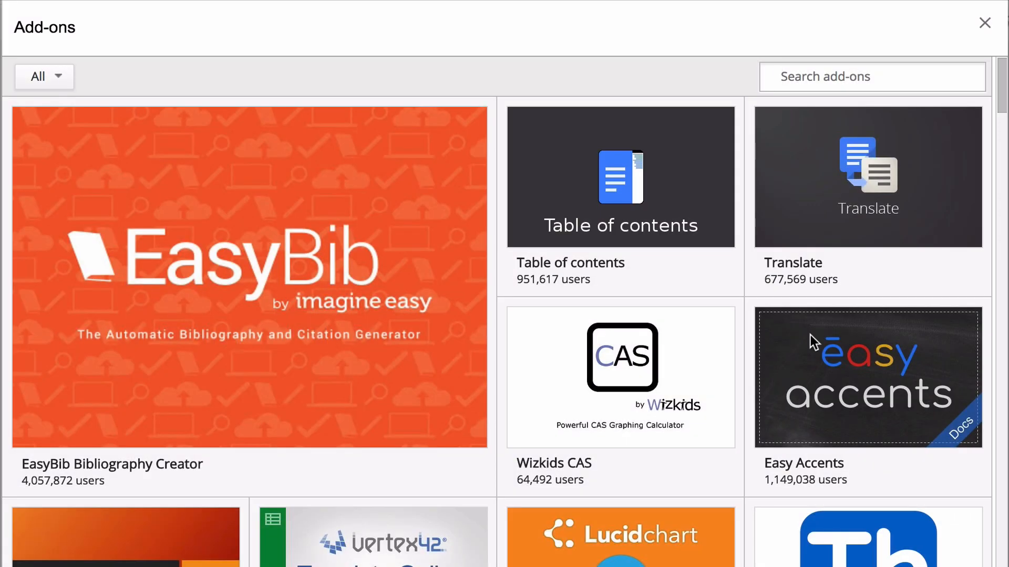
# - Scroll the add-ons gallery past Avery Label Merge, then switch to Google Drive's My Drive
pyautogui.scroll(-3)
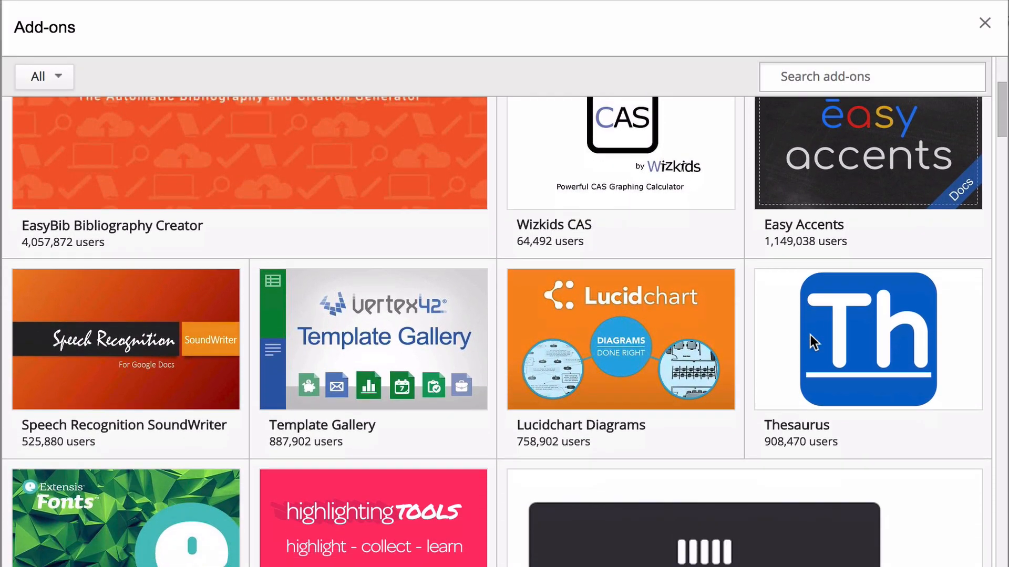
pyautogui.scroll(-3)
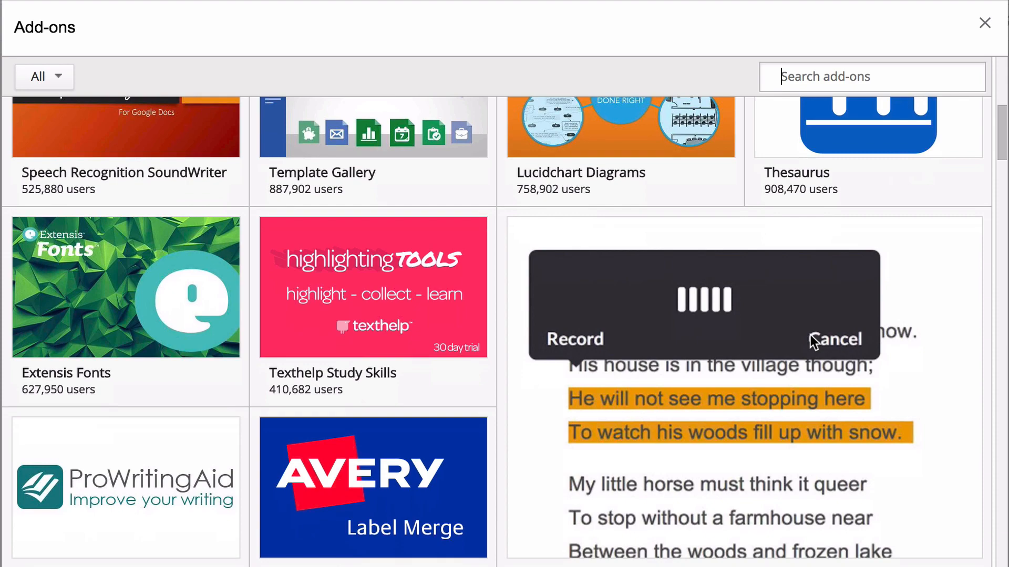
pyautogui.scroll(-3)
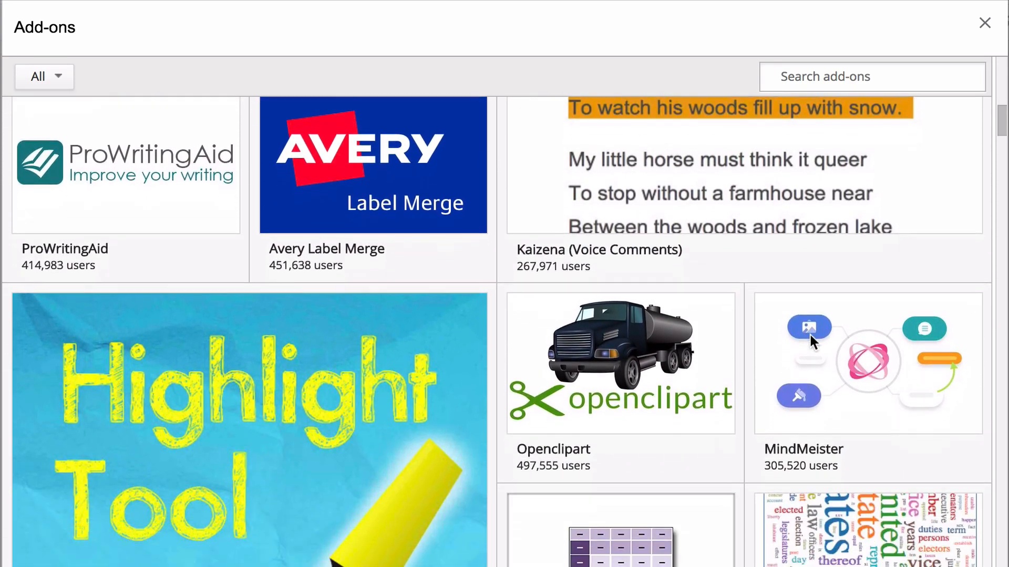
pyautogui.scroll(-3)
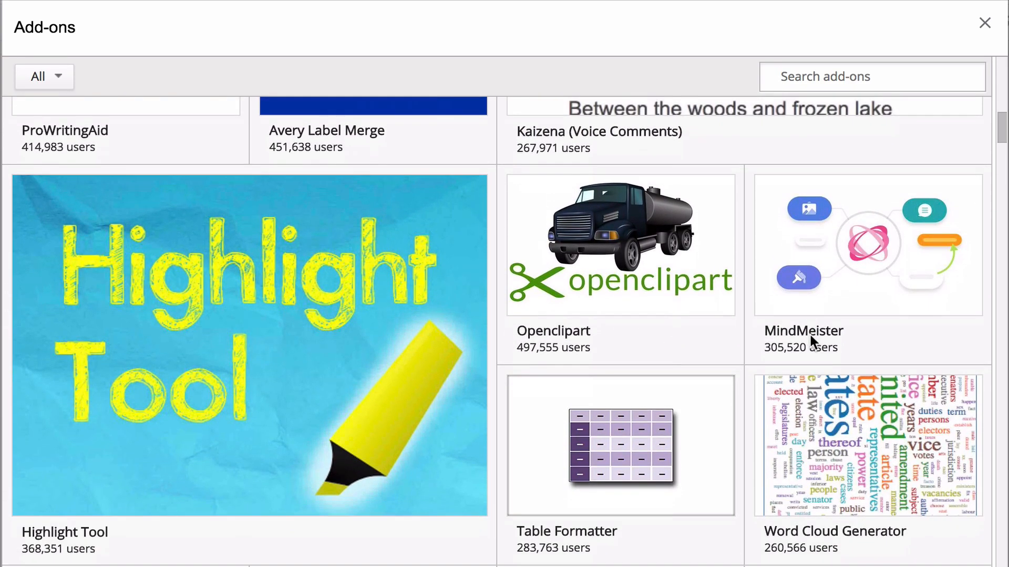
pyautogui.scroll(-3)
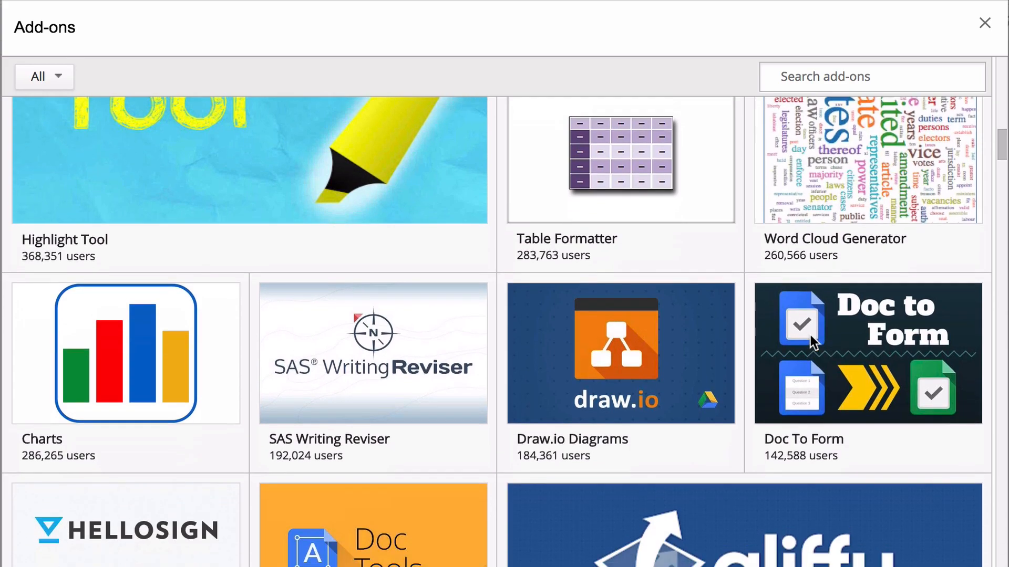
pyautogui.scroll(-3)
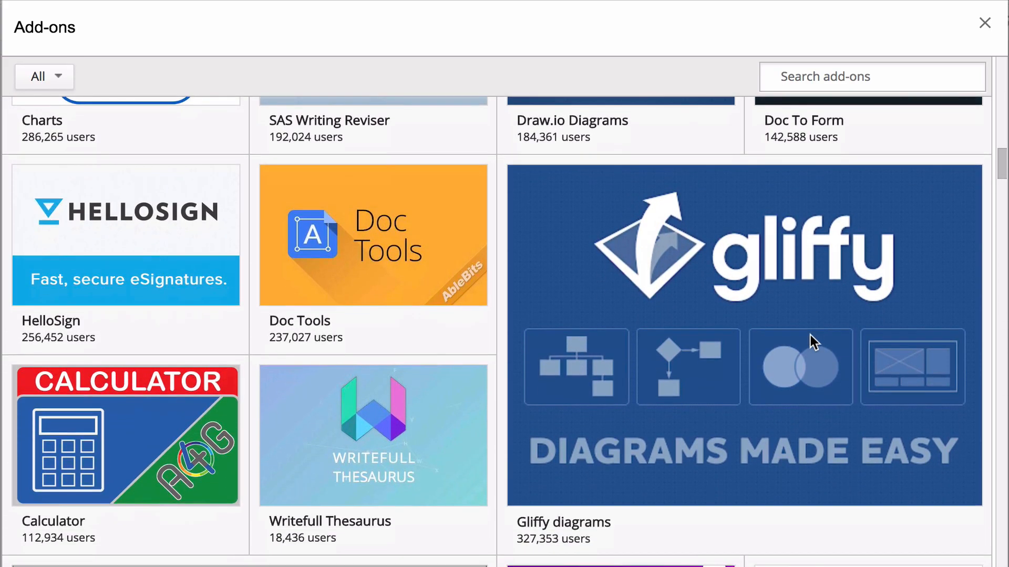
pyautogui.scroll(-3)
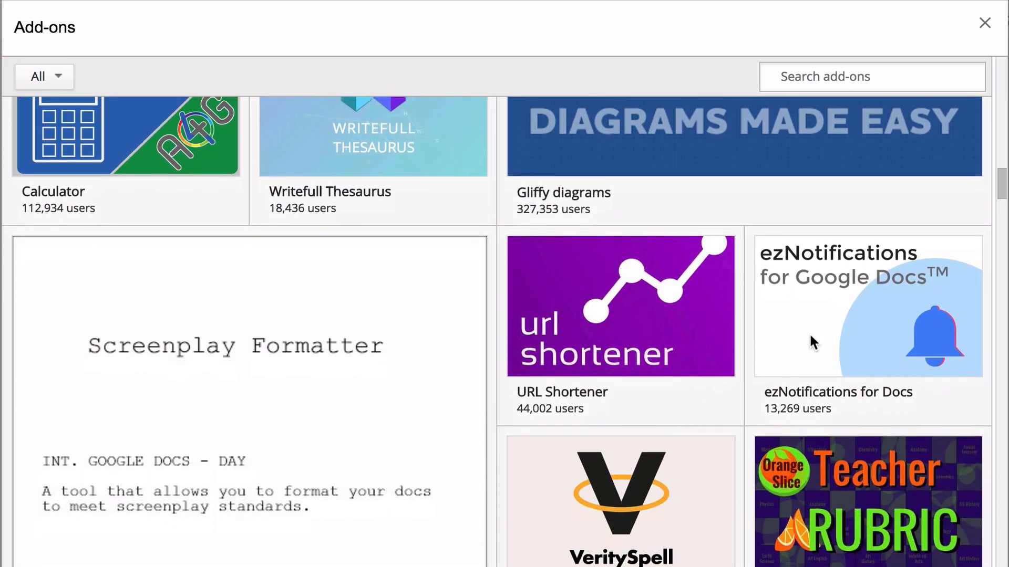
pyautogui.scroll(-3)
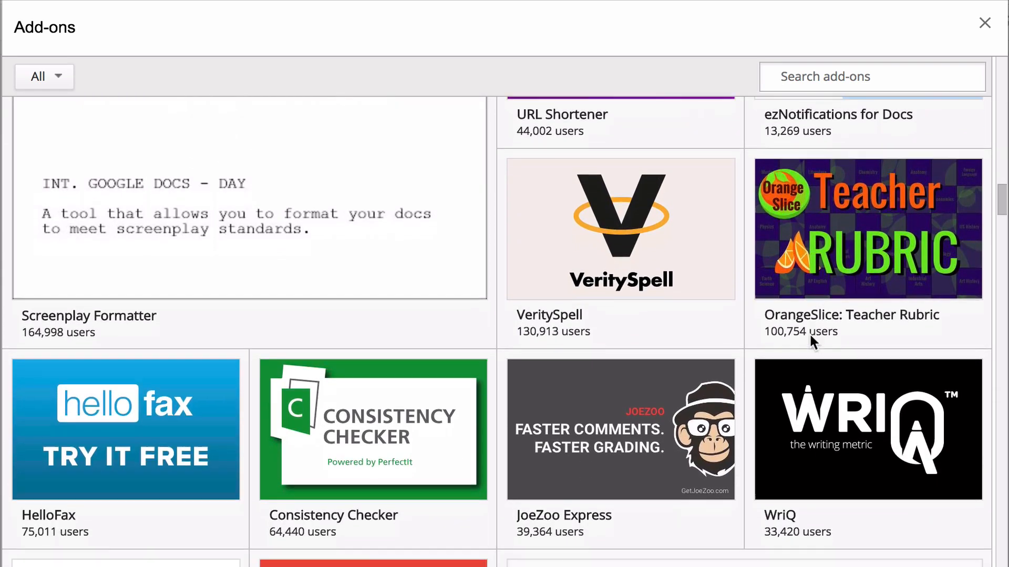
pyautogui.scroll(-3)
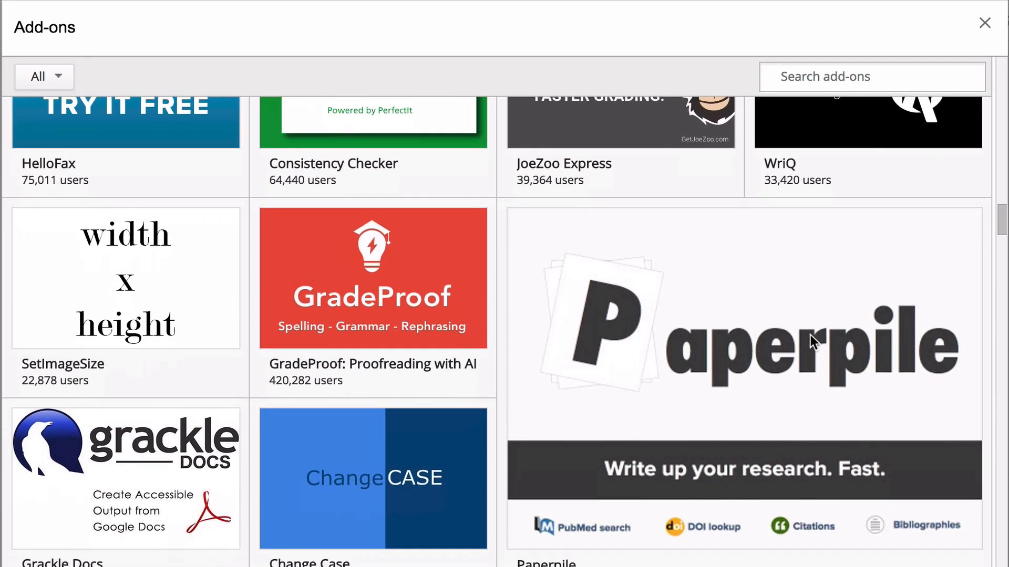
pyautogui.scroll(-3)
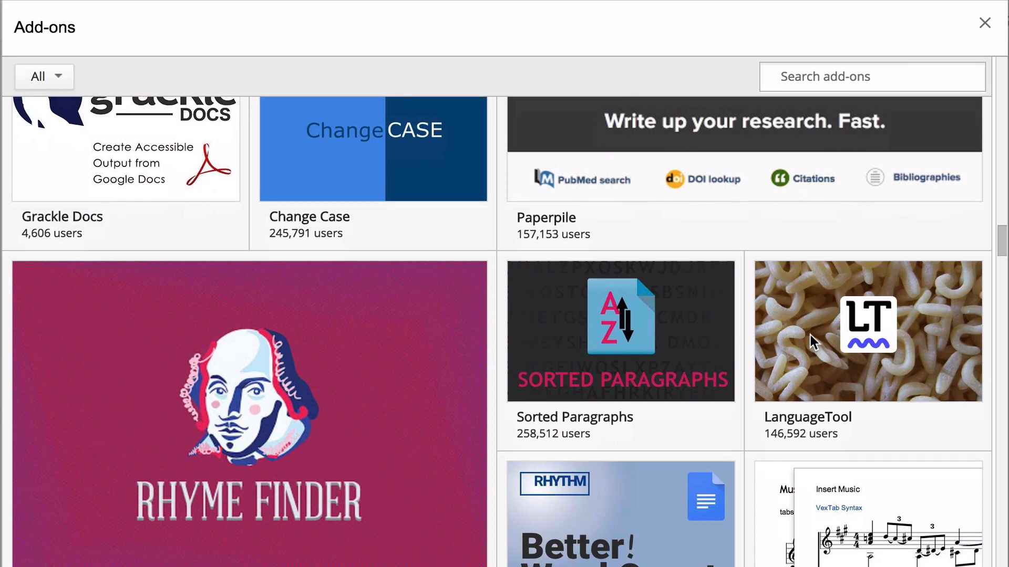
pyautogui.click(985, 23)
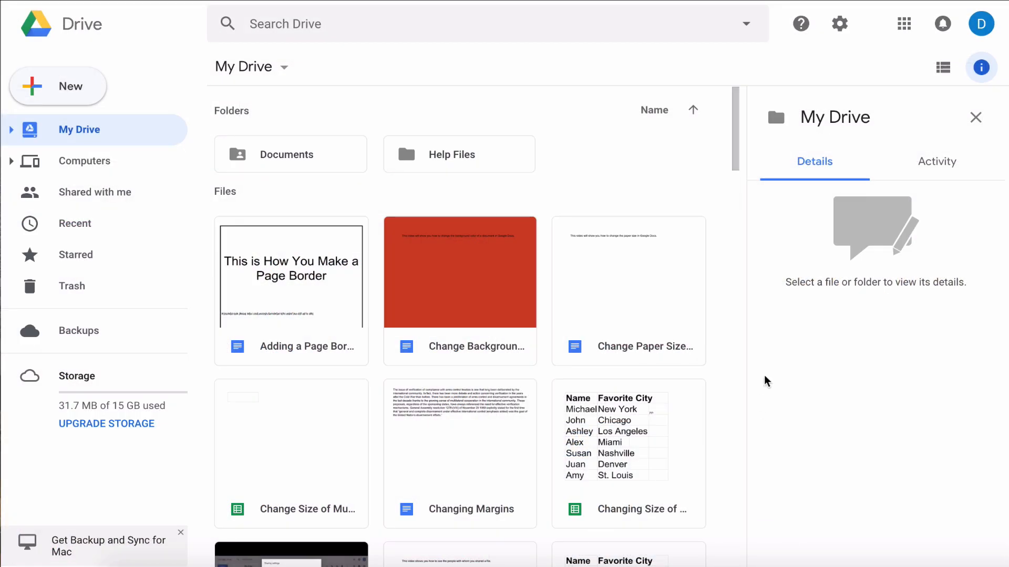
pyautogui.moveTo(864, 55)
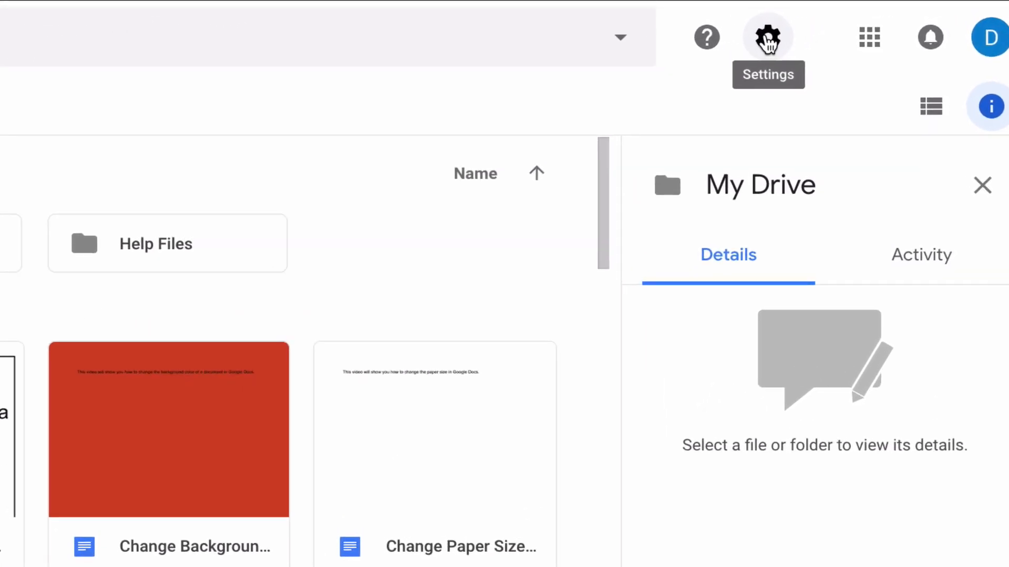
# - Open Google Drive's Settings window from the gear menu
pyautogui.click(767, 36)
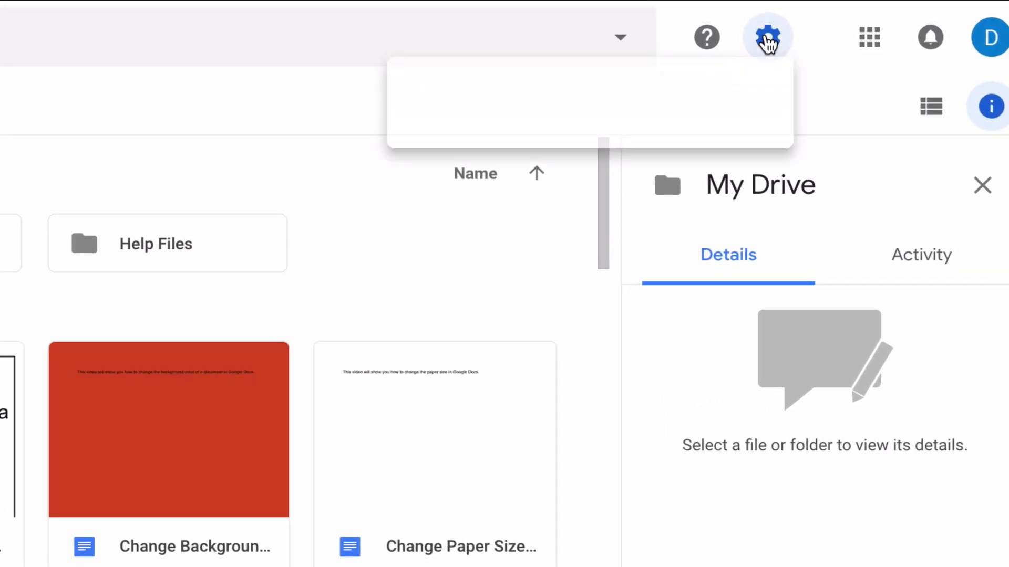
pyautogui.click(767, 37)
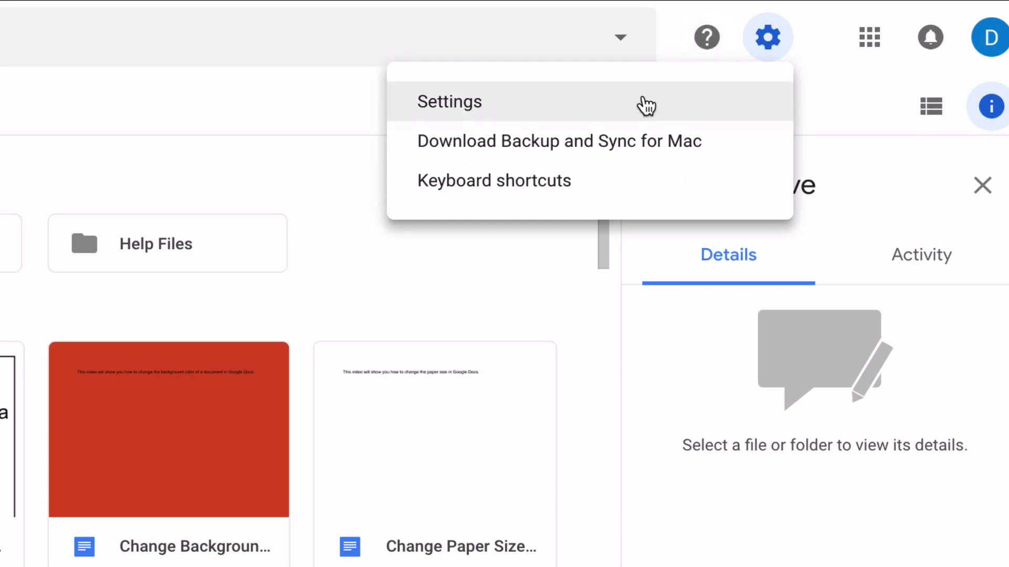
pyautogui.click(448, 102)
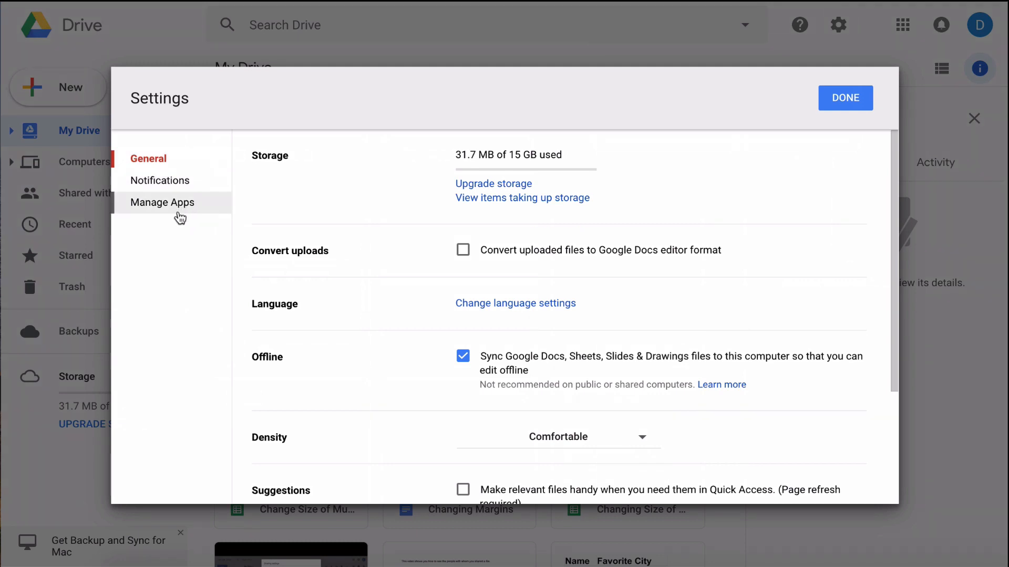
# - Show the Manage Apps list in Drive Settings and locate Avery Label Merge
pyautogui.click(162, 201)
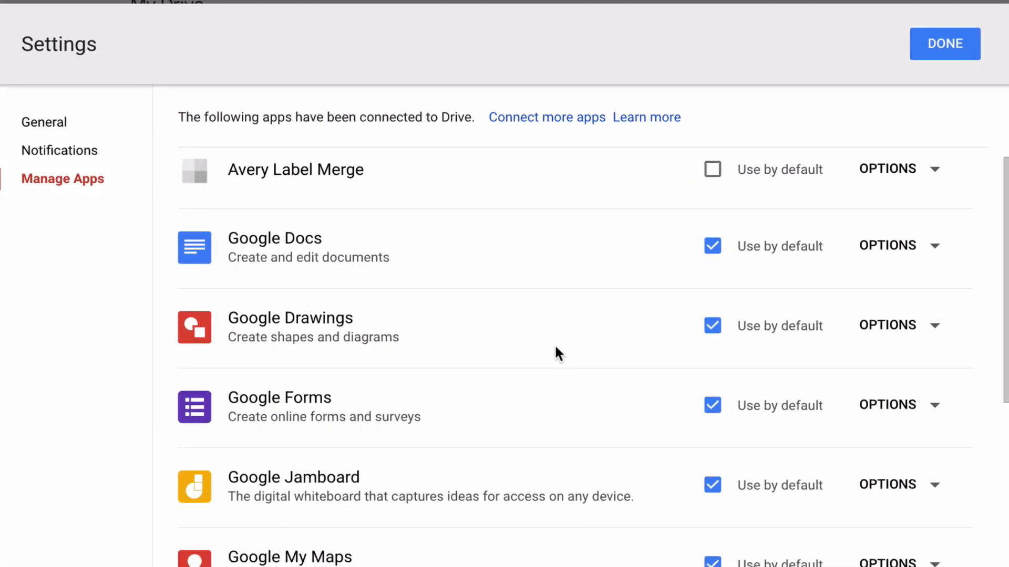
pyautogui.scroll(-3)
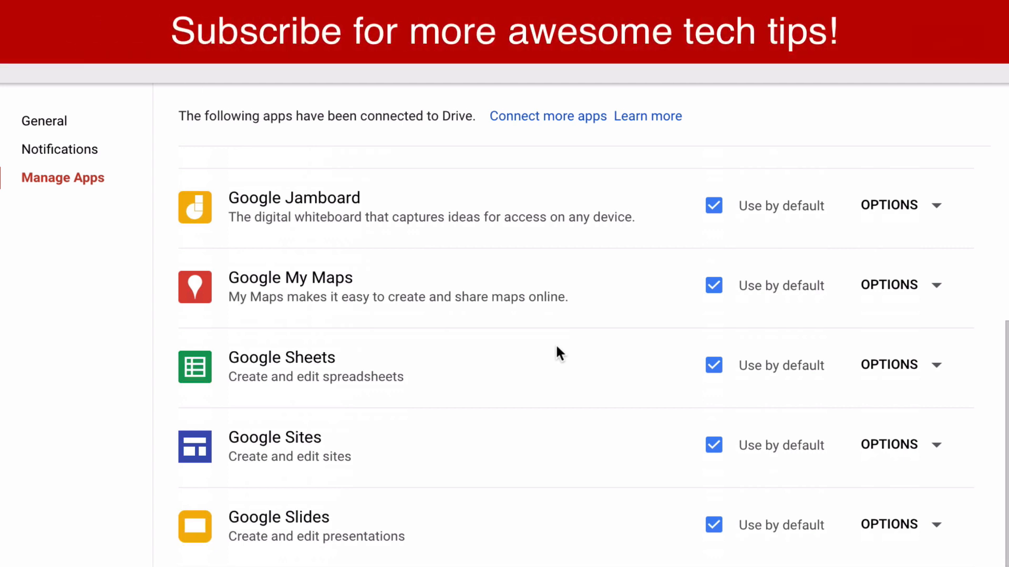
pyautogui.scroll(3)
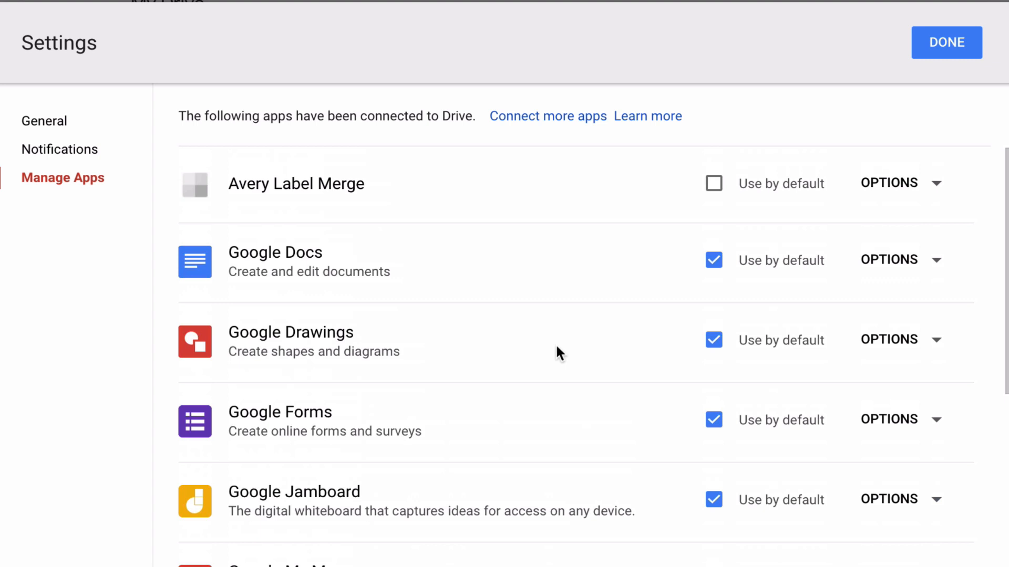
pyautogui.moveTo(723, 208)
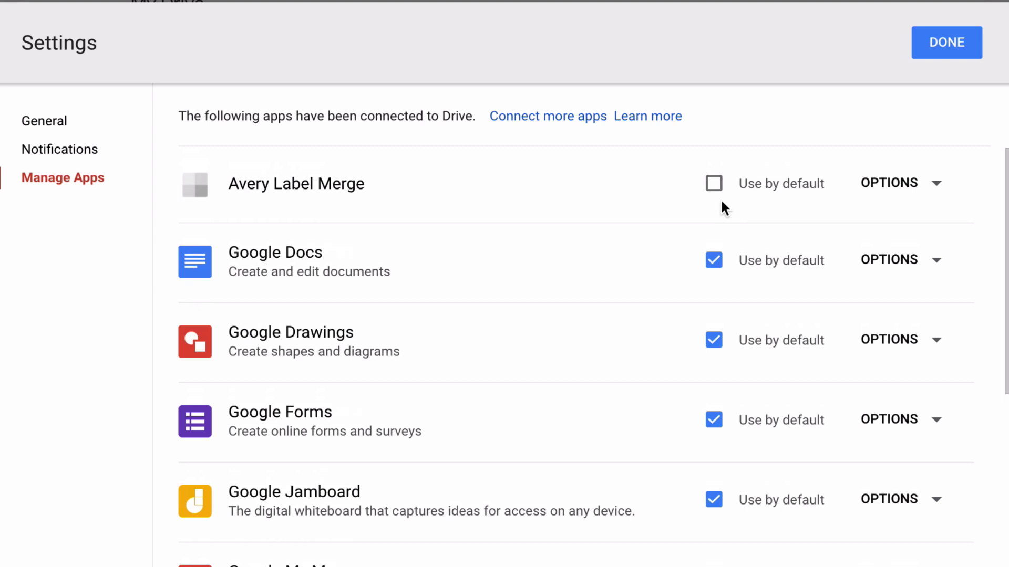
pyautogui.moveTo(901, 183)
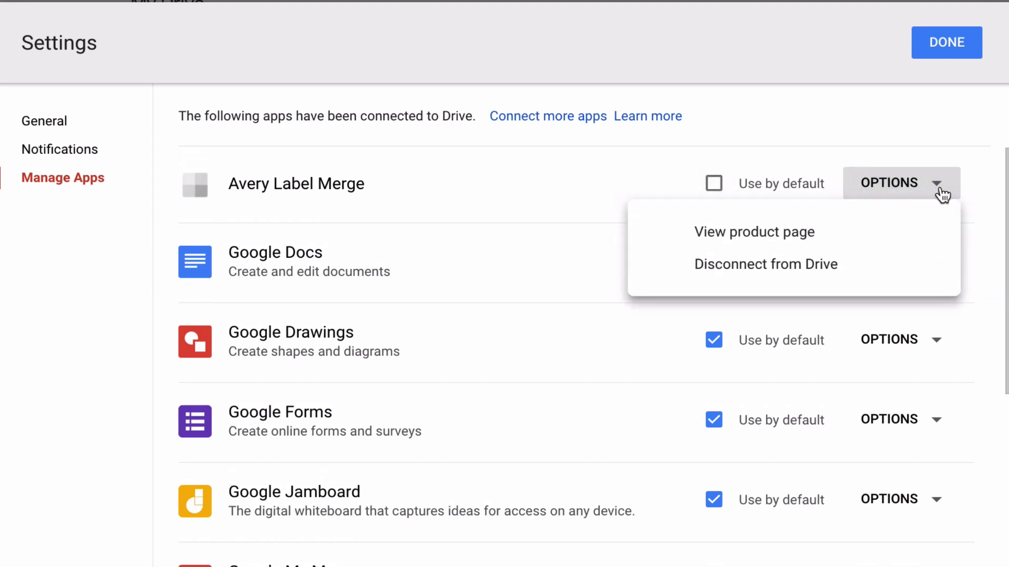
pyautogui.moveTo(788, 276)
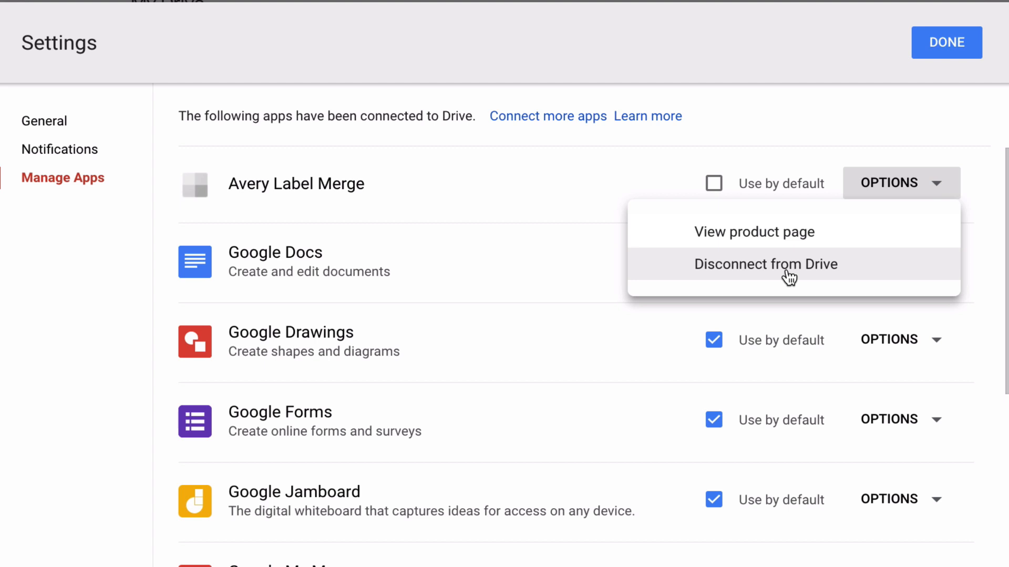
# - Disconnect Avery Label Merge from Drive and confirm the DISCONNECT dialog
pyautogui.click(765, 263)
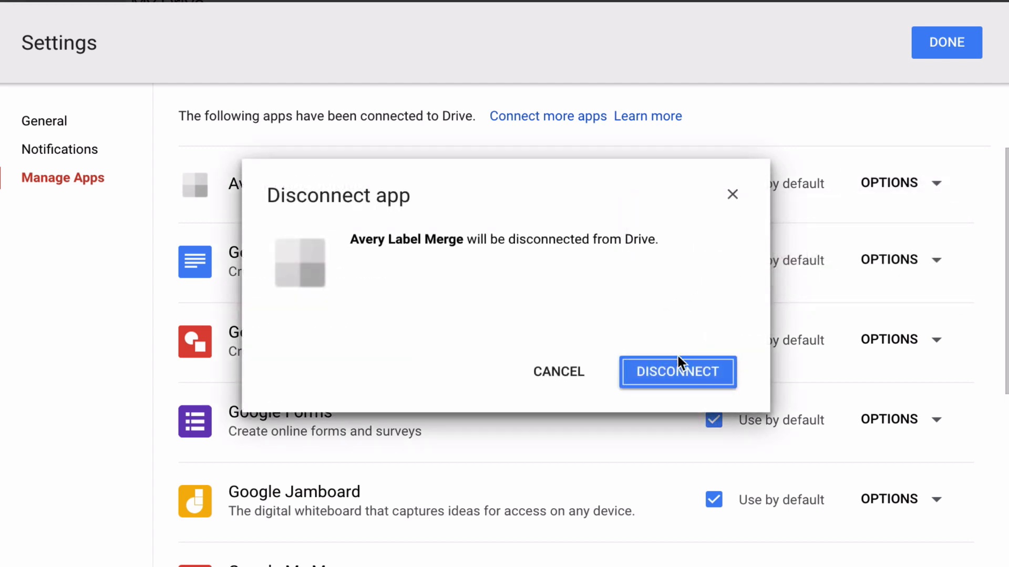
pyautogui.moveTo(685, 379)
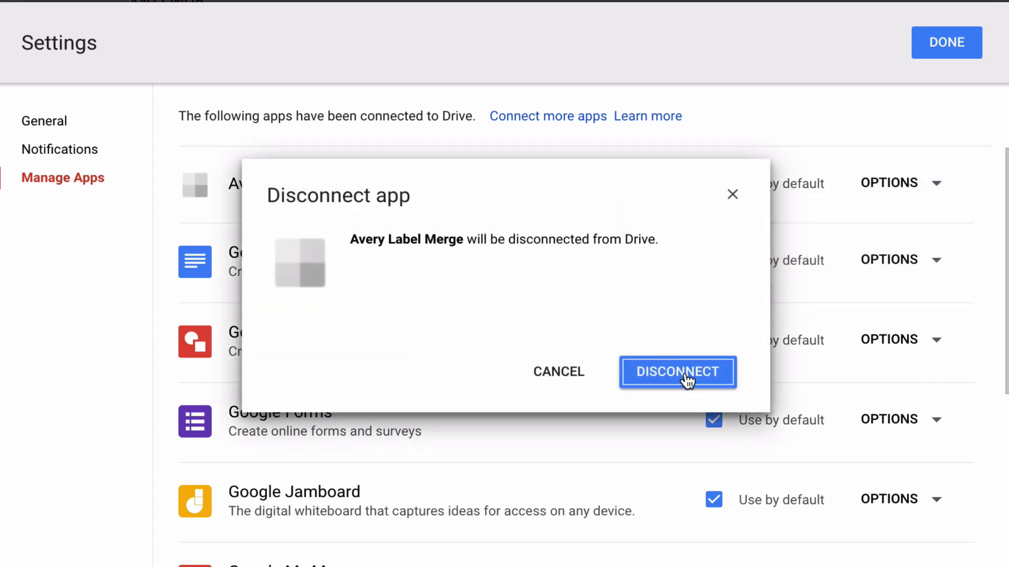
pyautogui.click(676, 372)
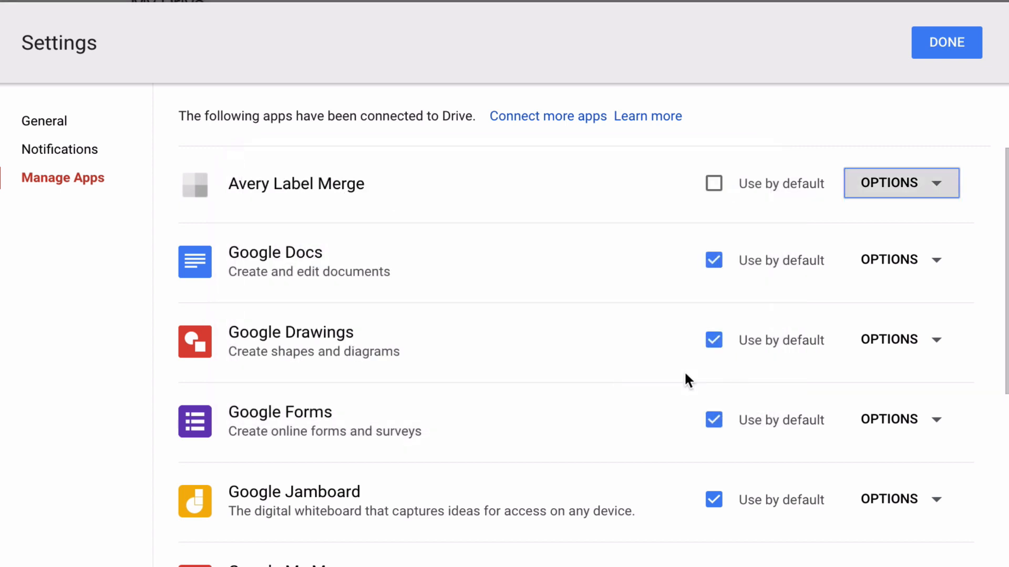
pyautogui.scroll(-3)
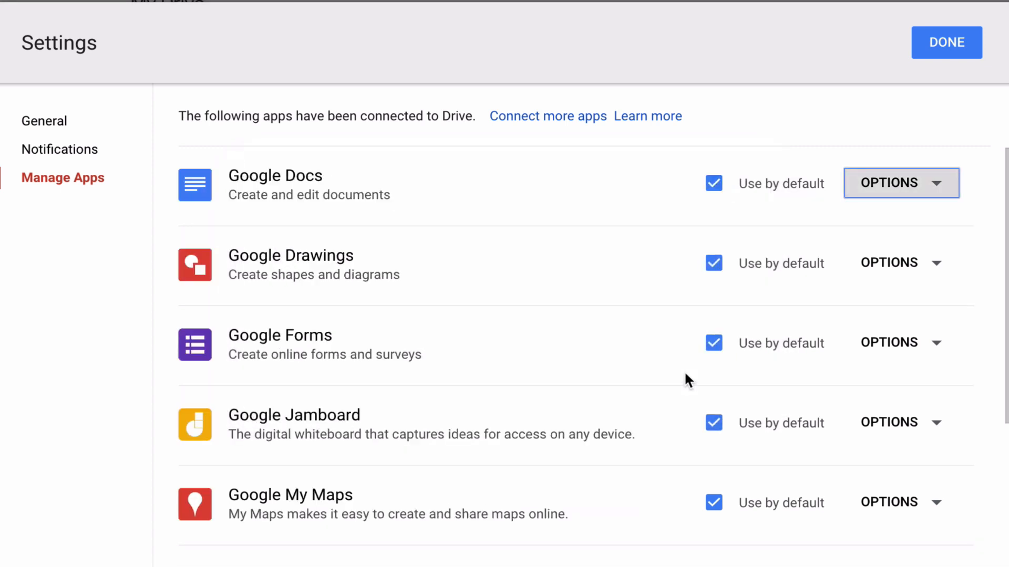